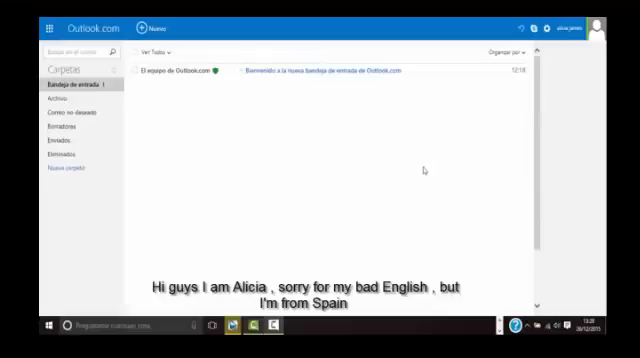
mouse_move(516, 300)
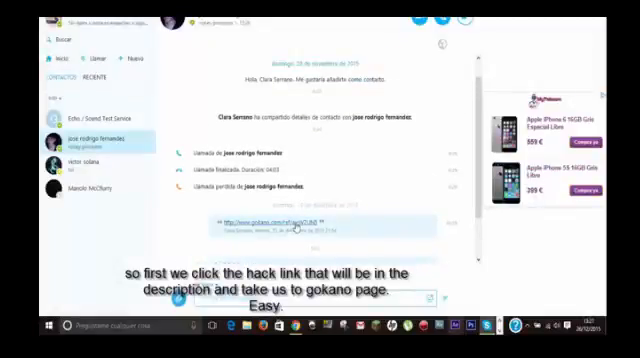
Follow the hack link shared in the Skype chat to the Gokano registration page
left_click(284, 222)
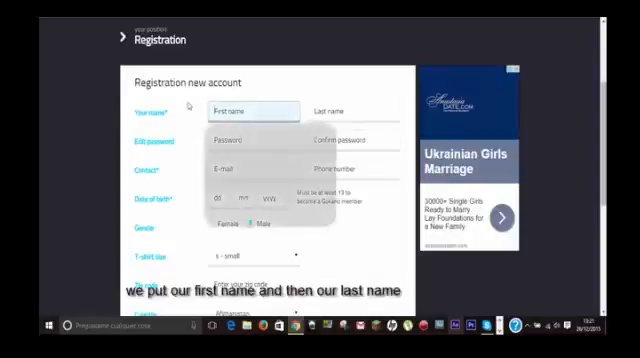
left_click(250, 110)
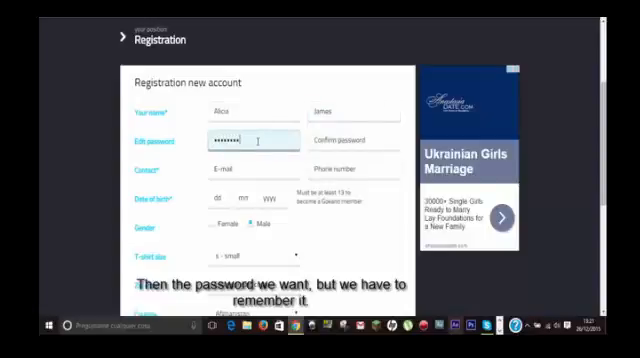
left_click(344, 138)
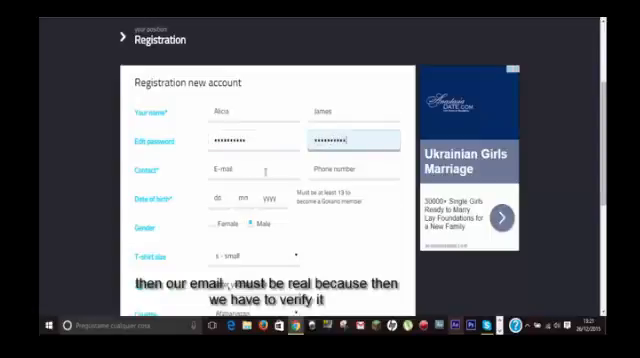
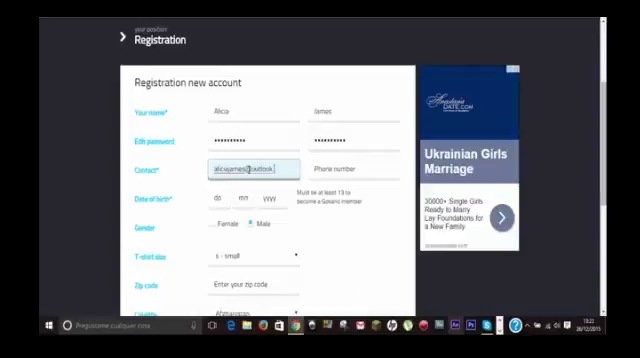
left_click(360, 168)
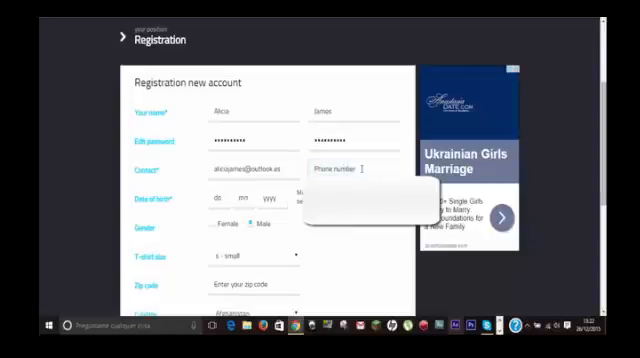
Enter the phone number, birth date, Male gender and zip code 28480
left_click(344, 168)
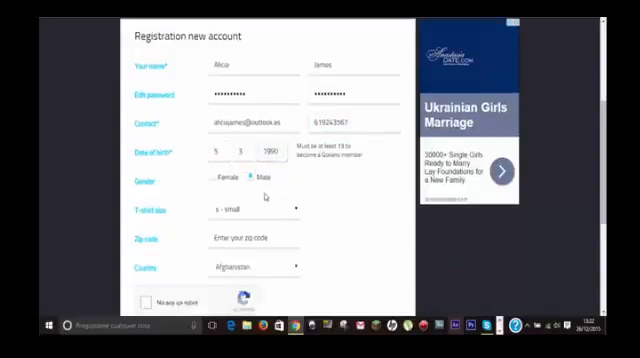
scroll("down", 3)
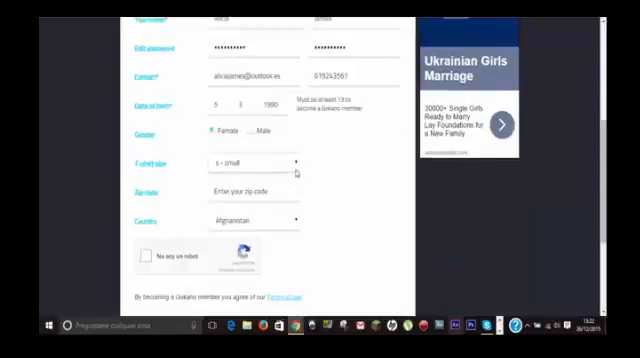
left_click(244, 190)
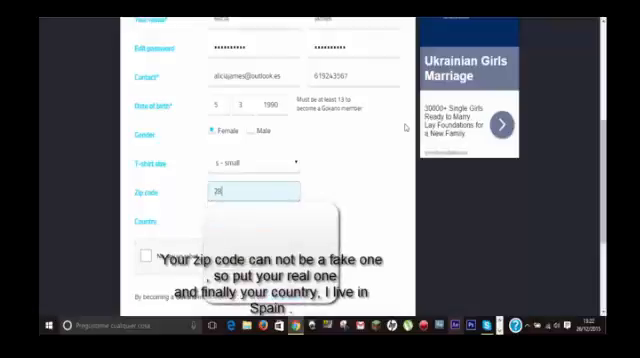
type("28480")
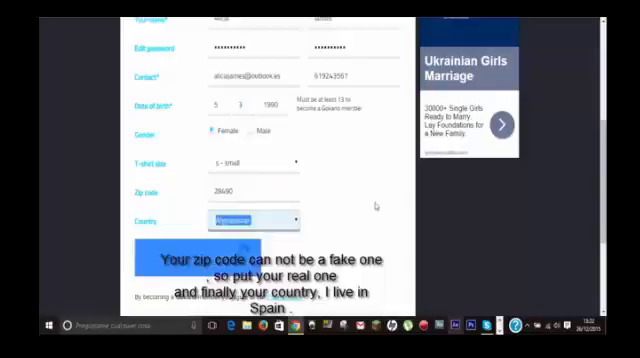
Choose Spain as the country and tick the reCAPTCHA anti-robot check
left_click(250, 218)
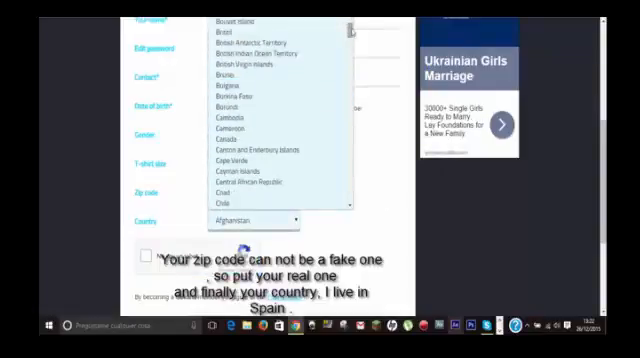
scroll("down", 3)
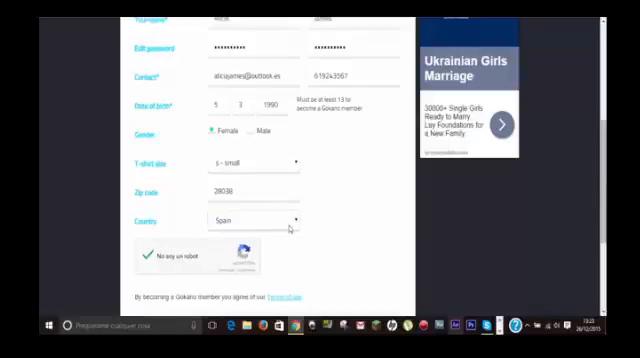
scroll("up", 3)
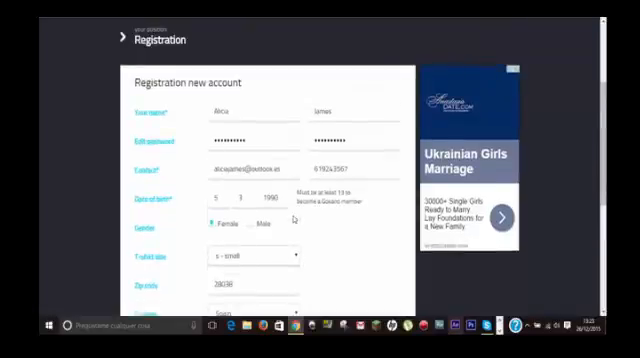
Register the new account and bring up the activation email in the webmail inbox
scroll("down", 3)
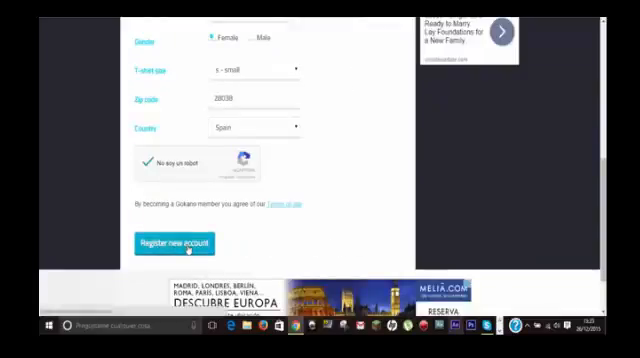
left_click(184, 246)
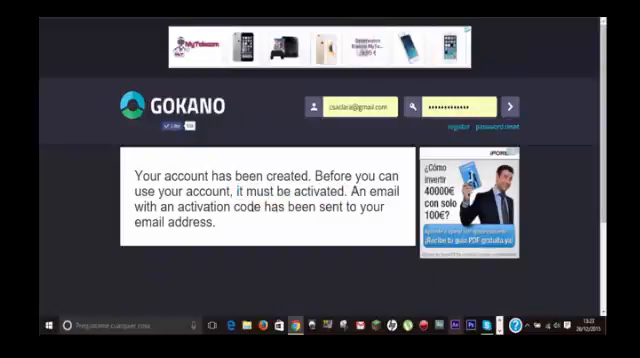
double_click(380, 188)
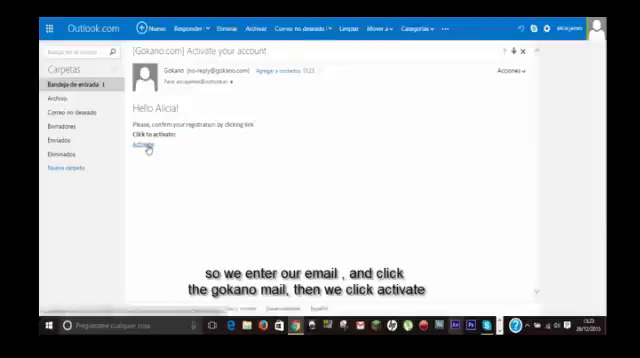
Activate the account via the link in the 'Activate your account' email from Gokano
left_click(142, 148)
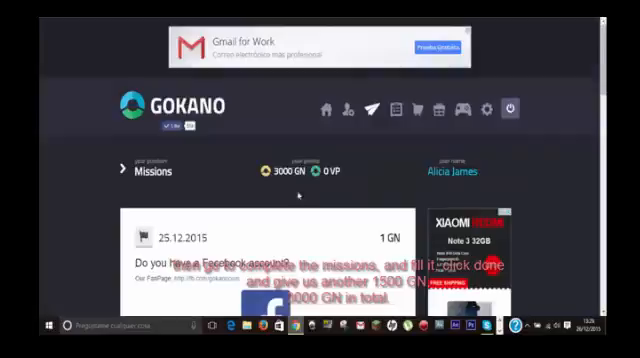
Check the 3000 GN balance on the Missions page before heading to Prizes
scroll("up", 3)
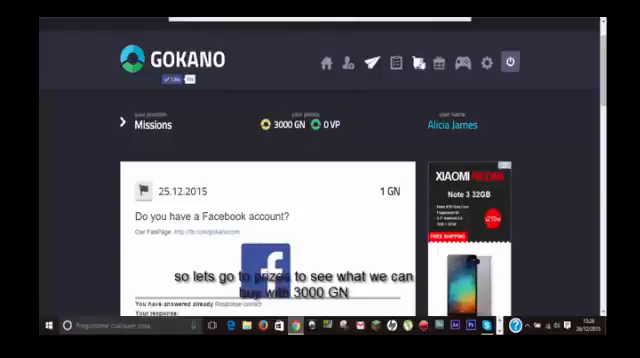
mouse_move(340, 72)
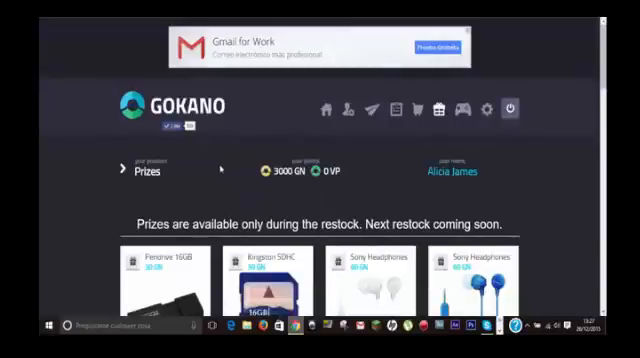
Browse the prizes grid and go to the iPhone 6 ordering page
scroll("down", 3)
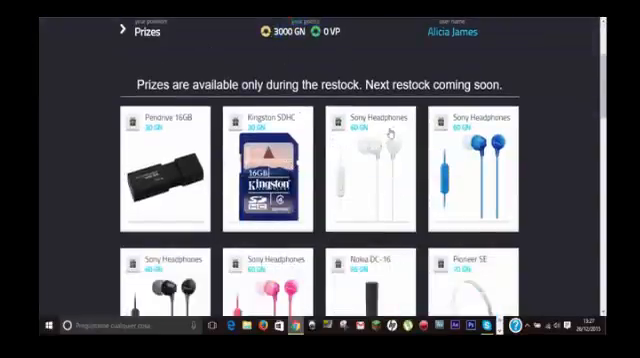
scroll("down", 3)
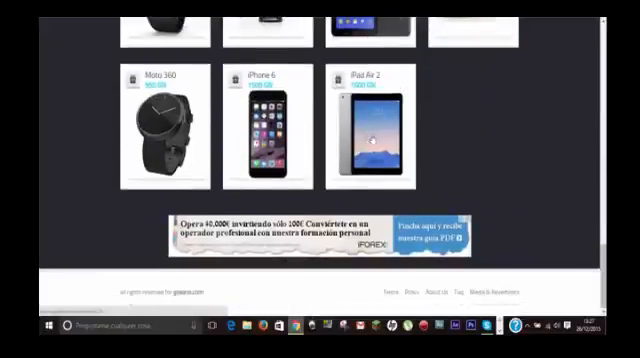
scroll("up", 3)
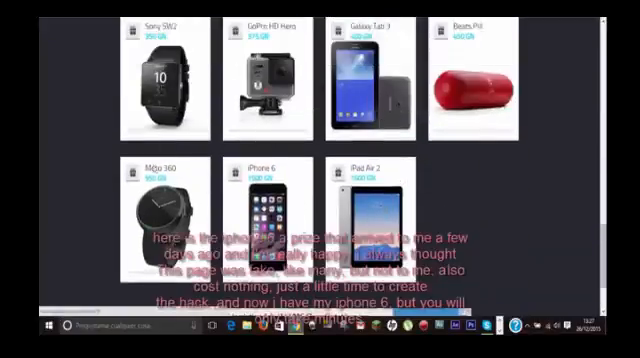
scroll("up", 3)
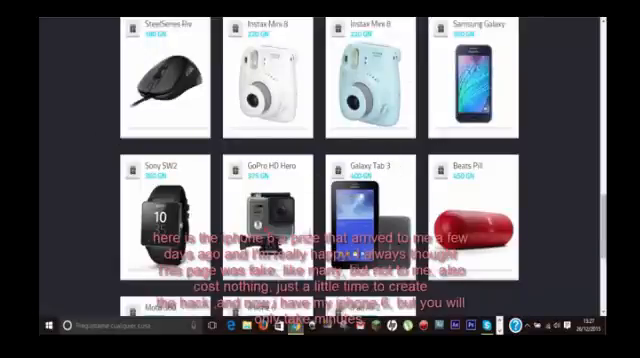
scroll("up", 3)
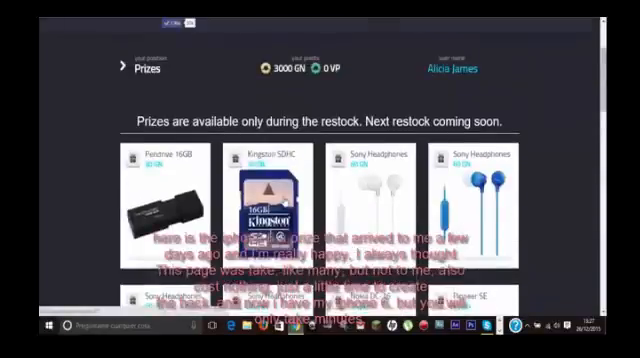
scroll("down", 3)
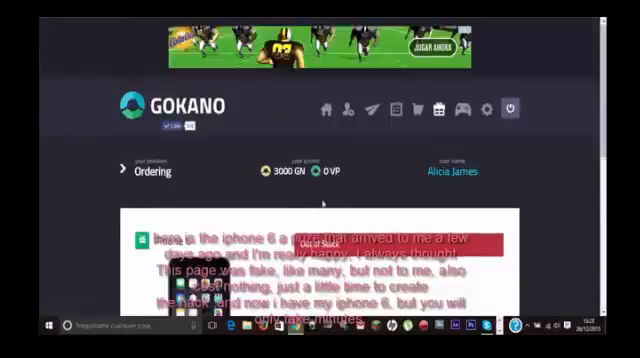
Review the out-of-stock iPhone 6 order page, then return to the Dashboard showing 3000 GN
scroll("down", 3)
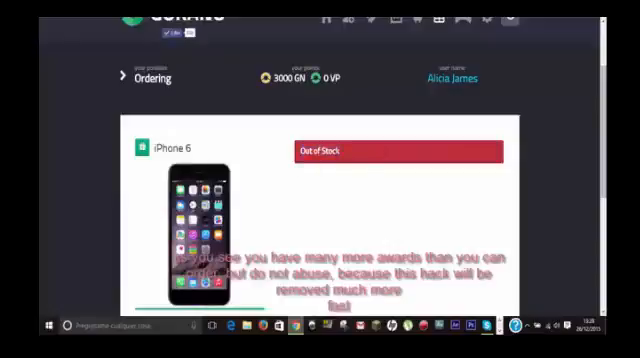
scroll("down", 3)
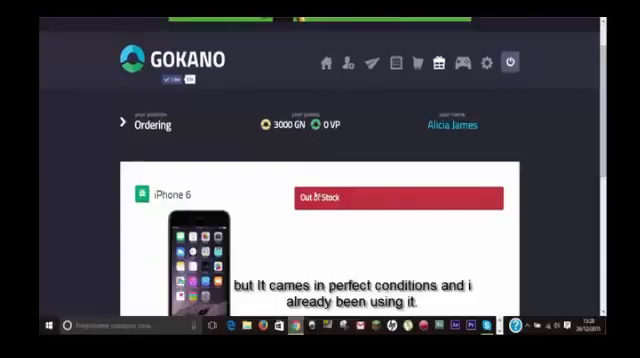
scroll("down", 3)
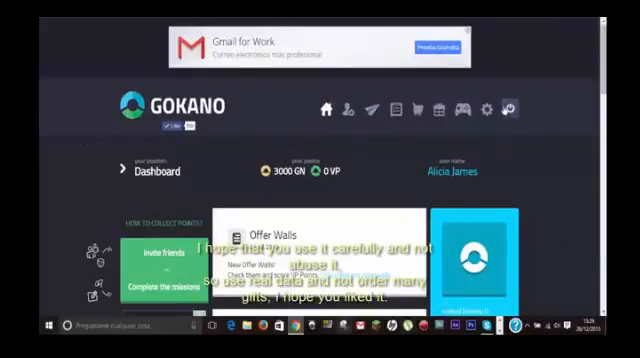
scroll("down", 3)
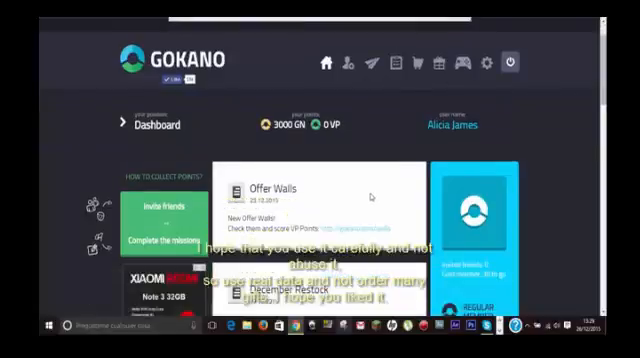